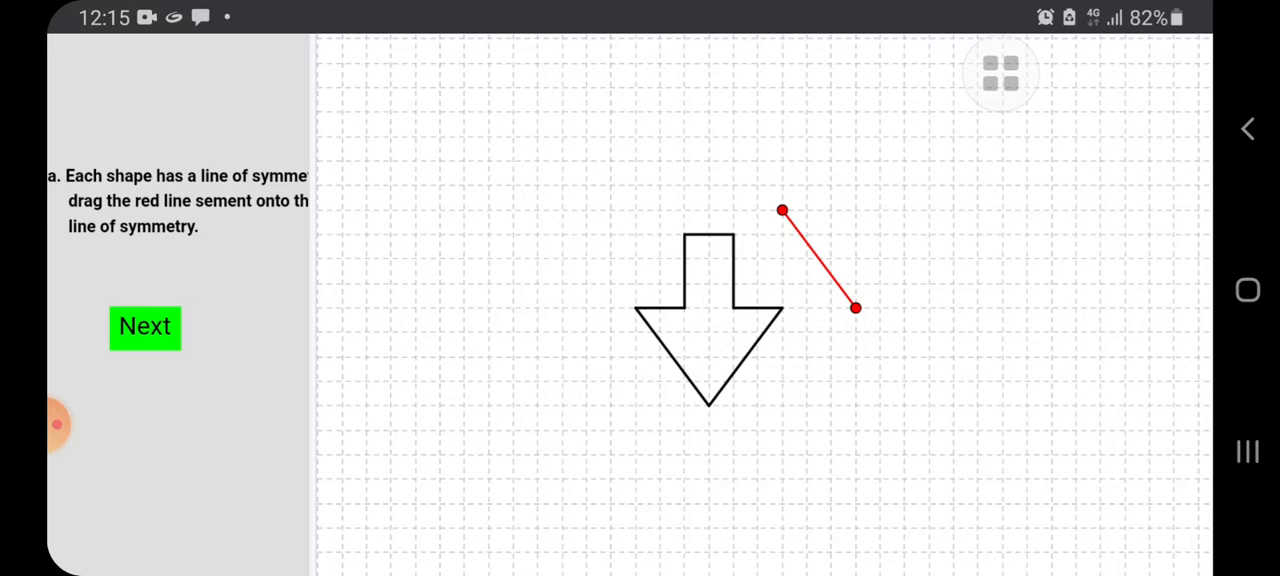
Step: Lay the segment vertically through the down arrow's centre so it turns green, then go to the next shape
{"action": "left_click_drag", "start_coordinate": [856, 308], "coordinate": [708, 480]}
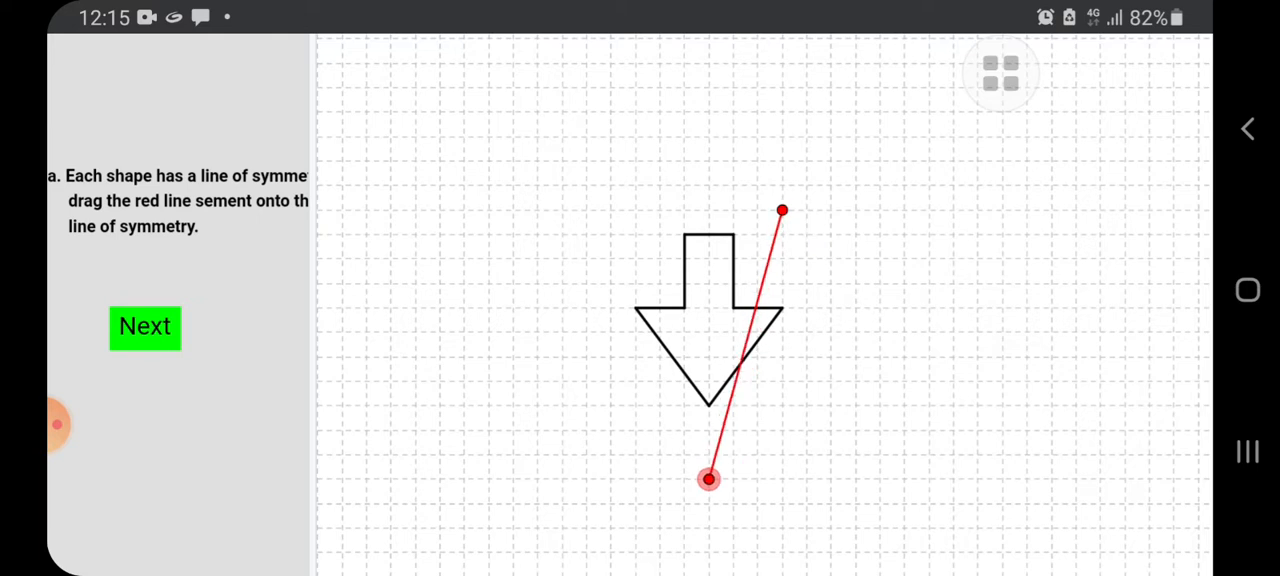
{"action": "left_click_drag", "start_coordinate": [782, 212], "coordinate": [708, 186]}
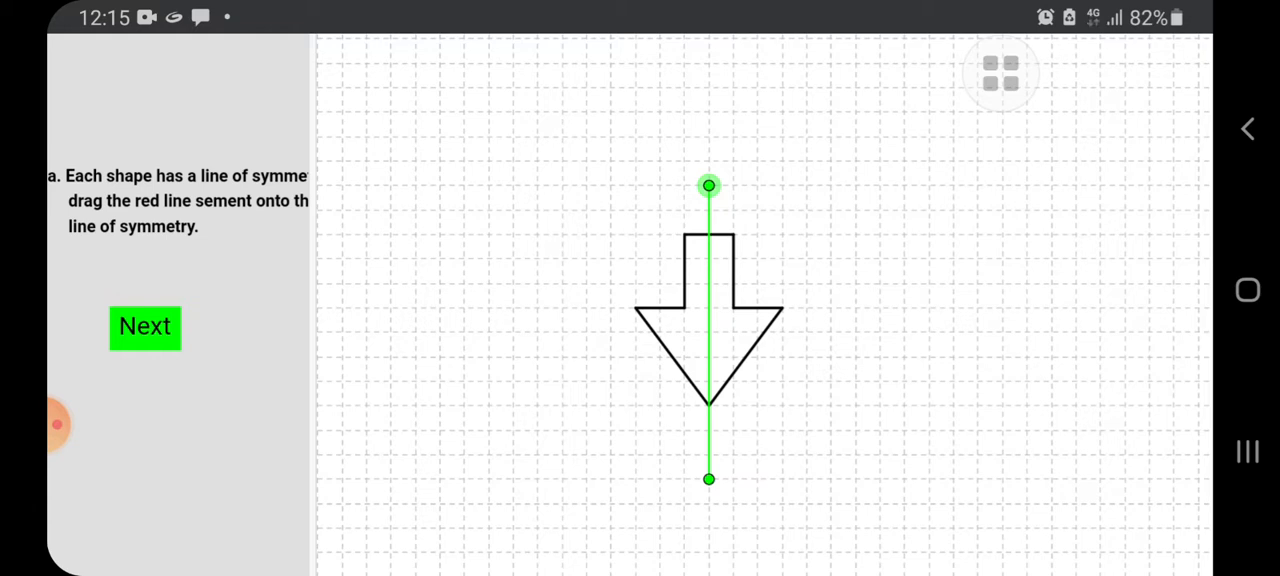
{"action": "left_click", "coordinate": [144, 326]}
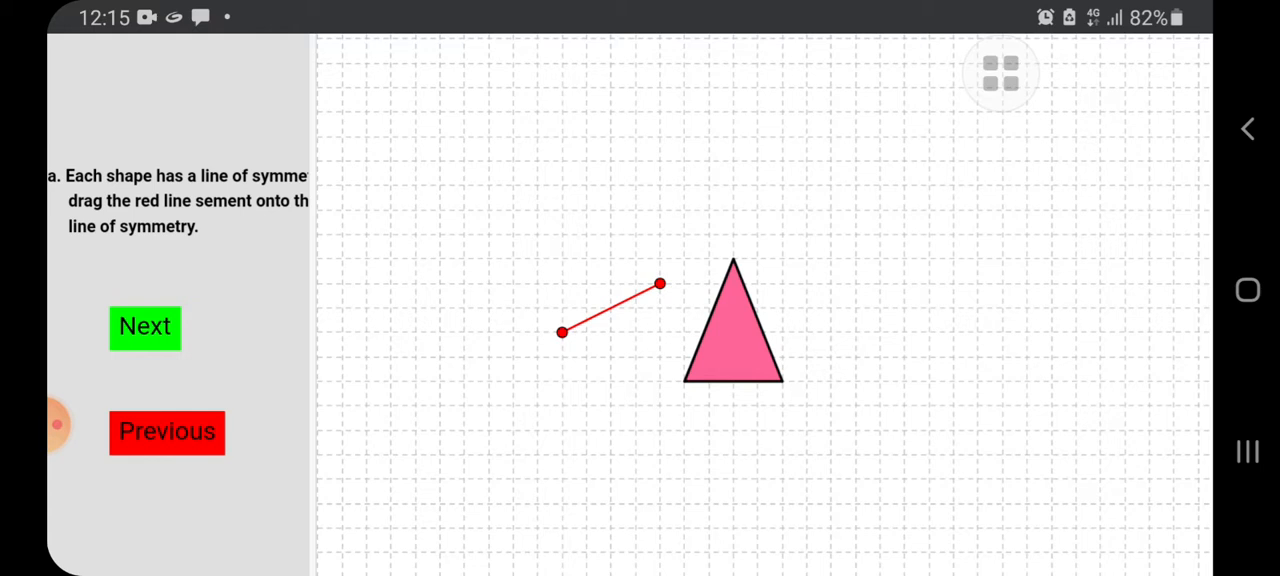
Step: Lay the segment from above the pink triangle's apex to below its base midpoint
{"action": "left_click_drag", "start_coordinate": [560, 332], "coordinate": [732, 456]}
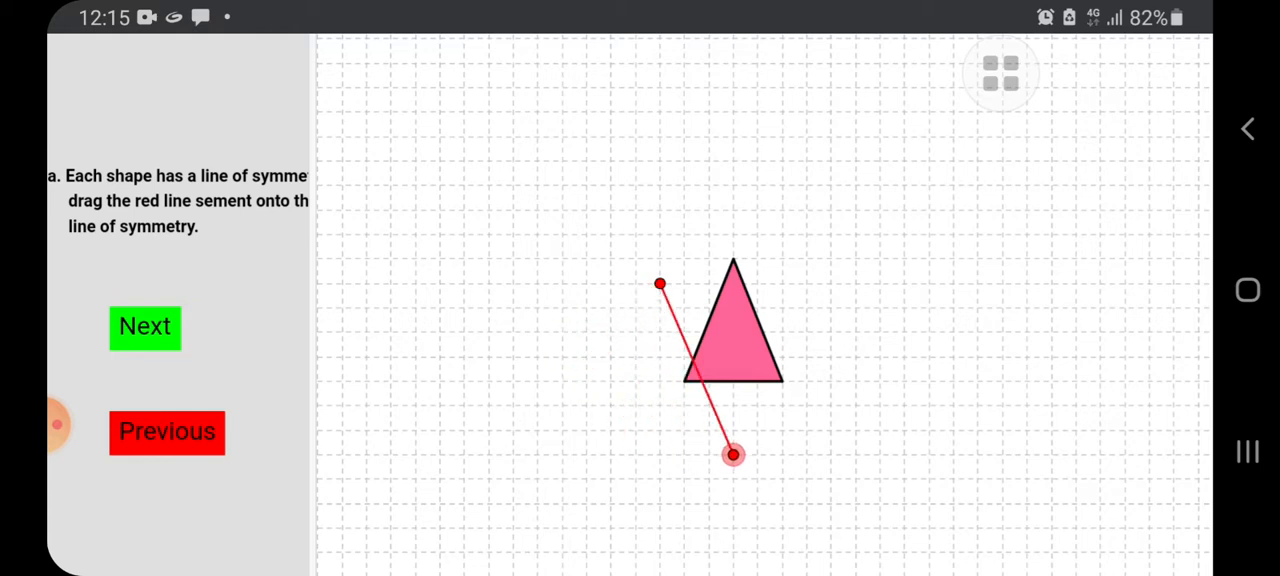
{"action": "left_click_drag", "start_coordinate": [660, 284], "coordinate": [732, 186]}
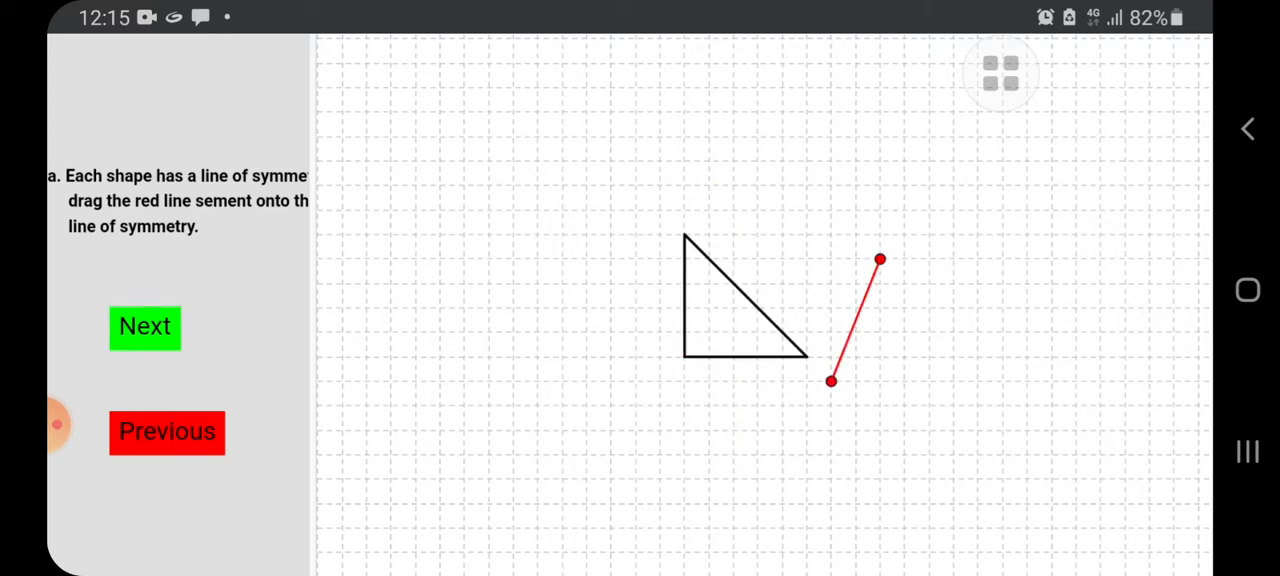
Step: Run the segment diagonally through the right-angle corner and hypotenuse midpoint until it turns green
{"action": "left_click_drag", "start_coordinate": [830, 380], "coordinate": [636, 430]}
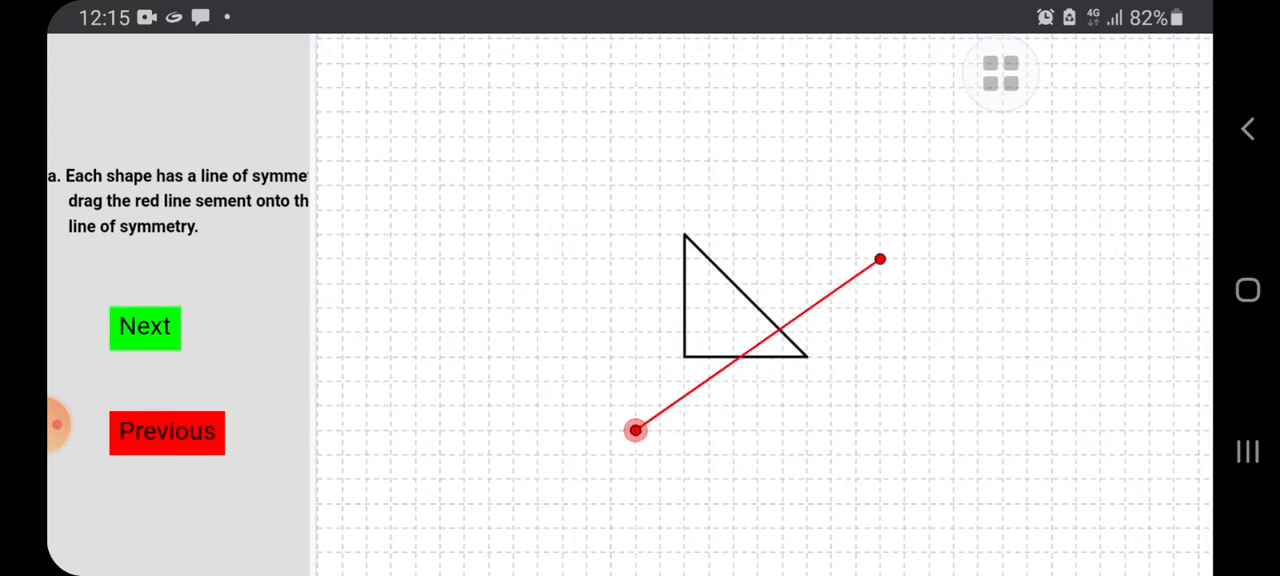
{"action": "left_click_drag", "start_coordinate": [636, 430], "coordinate": [612, 404]}
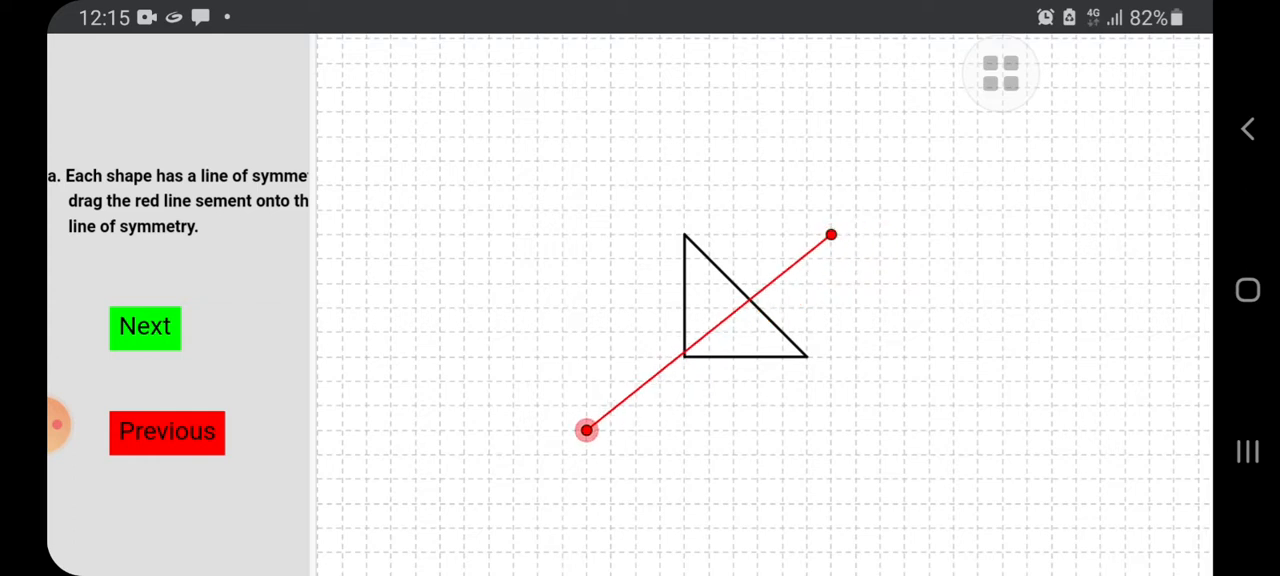
{"action": "left_click_drag", "start_coordinate": [584, 430], "coordinate": [610, 430]}
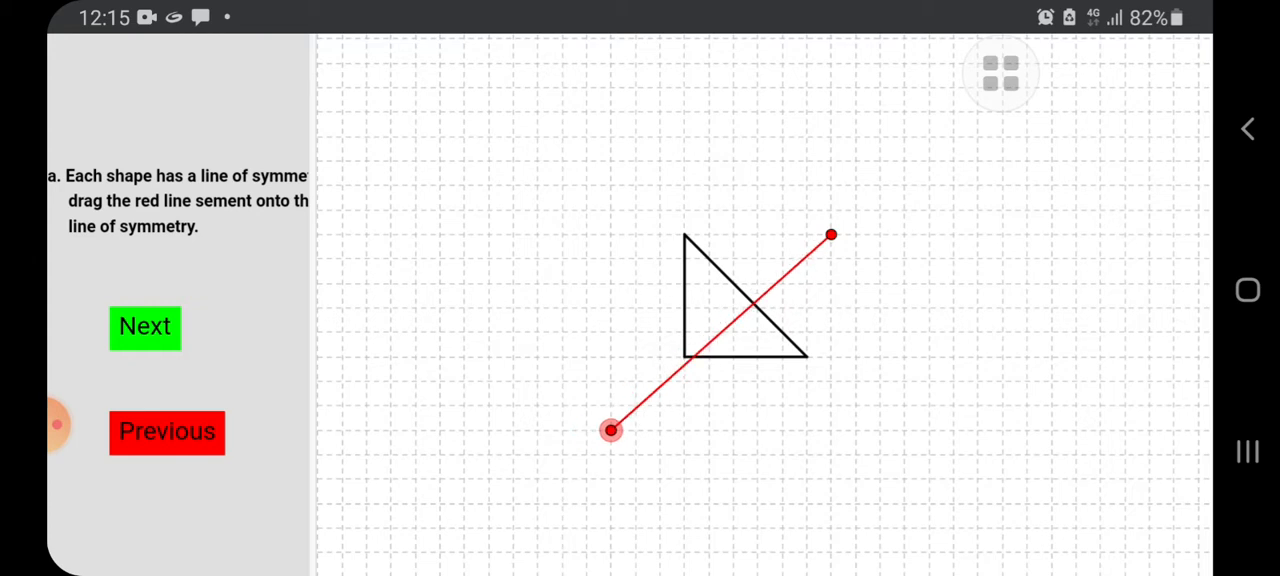
{"action": "left_click_drag", "start_coordinate": [832, 234], "coordinate": [808, 234]}
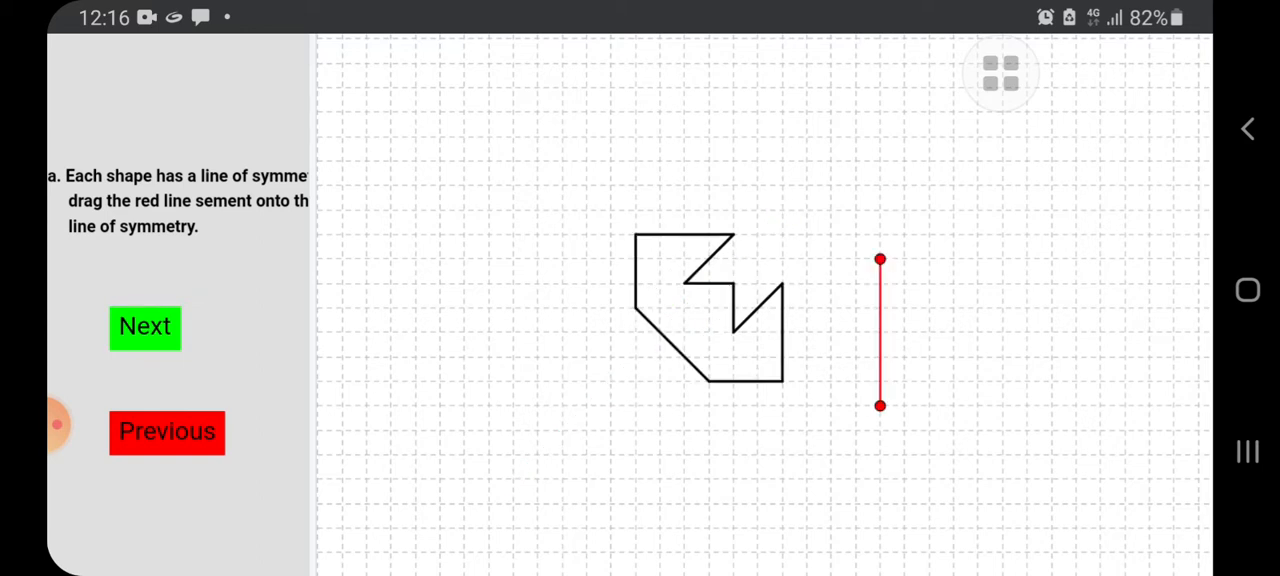
Step: Nudge both endpoints until the segment lies on the bent arrow's diagonal axis and turns green
{"action": "left_click_drag", "start_coordinate": [880, 404], "coordinate": [610, 404]}
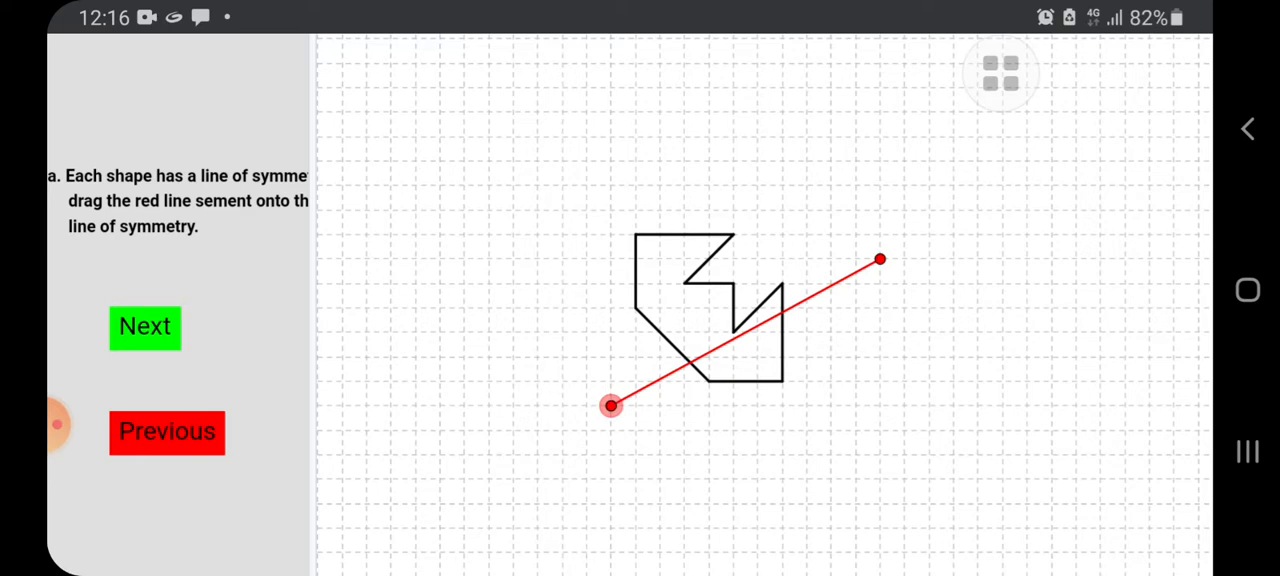
{"action": "left_click_drag", "start_coordinate": [880, 260], "coordinate": [856, 210]}
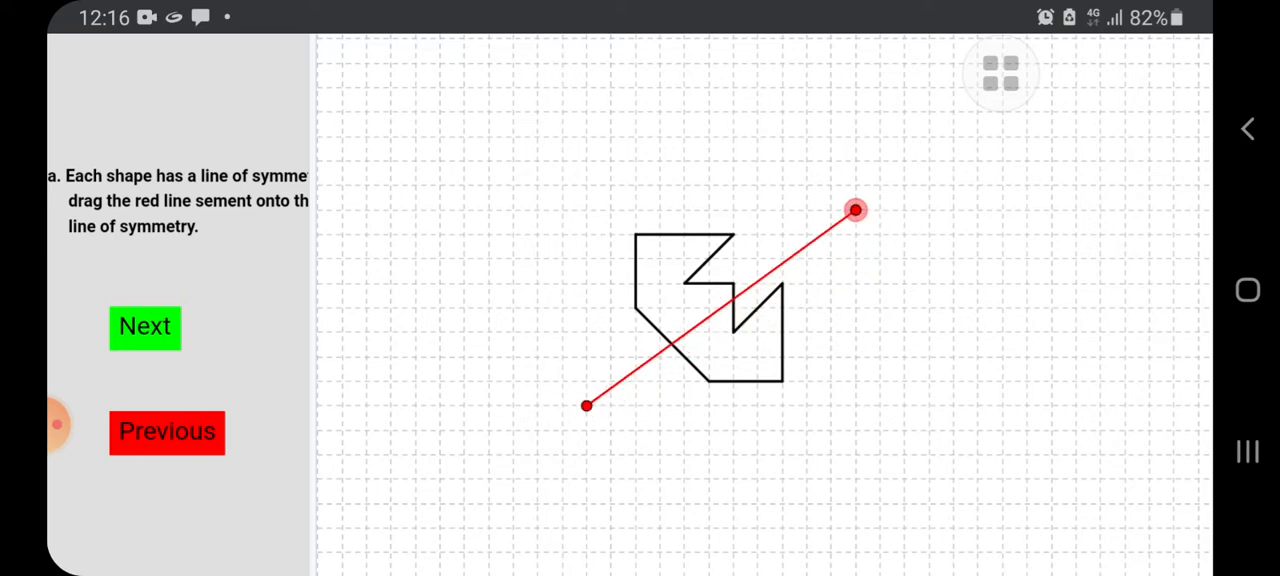
{"action": "left_click_drag", "start_coordinate": [856, 210], "coordinate": [830, 184]}
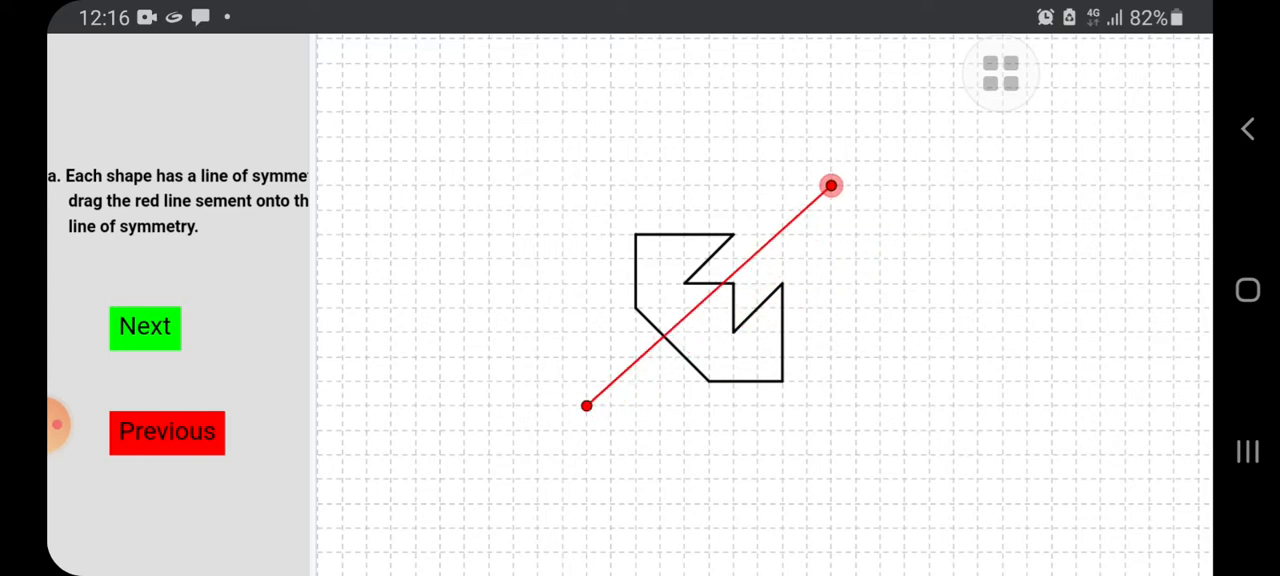
{"action": "left_click_drag", "start_coordinate": [832, 186], "coordinate": [856, 186]}
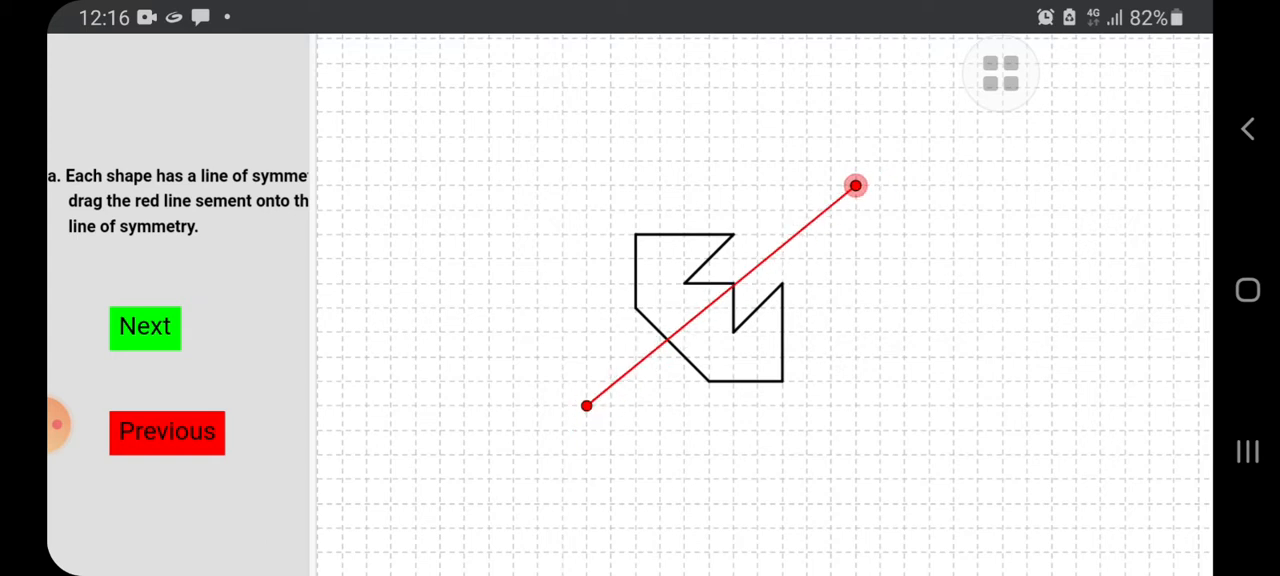
{"action": "left_click_drag", "start_coordinate": [856, 184], "coordinate": [832, 210]}
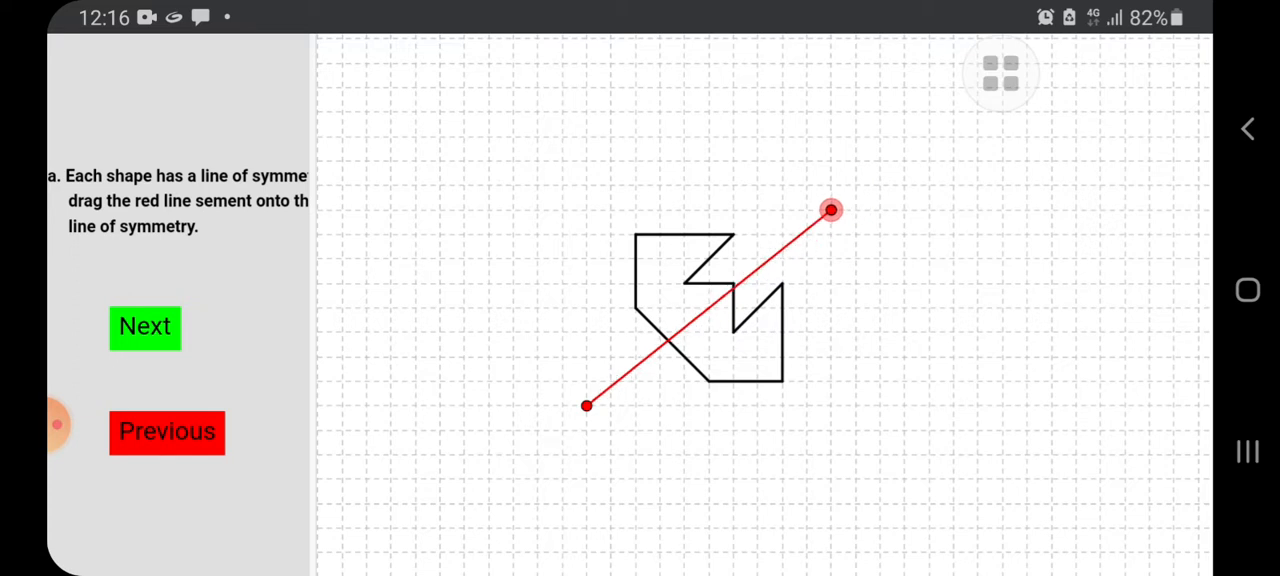
{"action": "left_click_drag", "start_coordinate": [584, 404], "coordinate": [536, 430]}
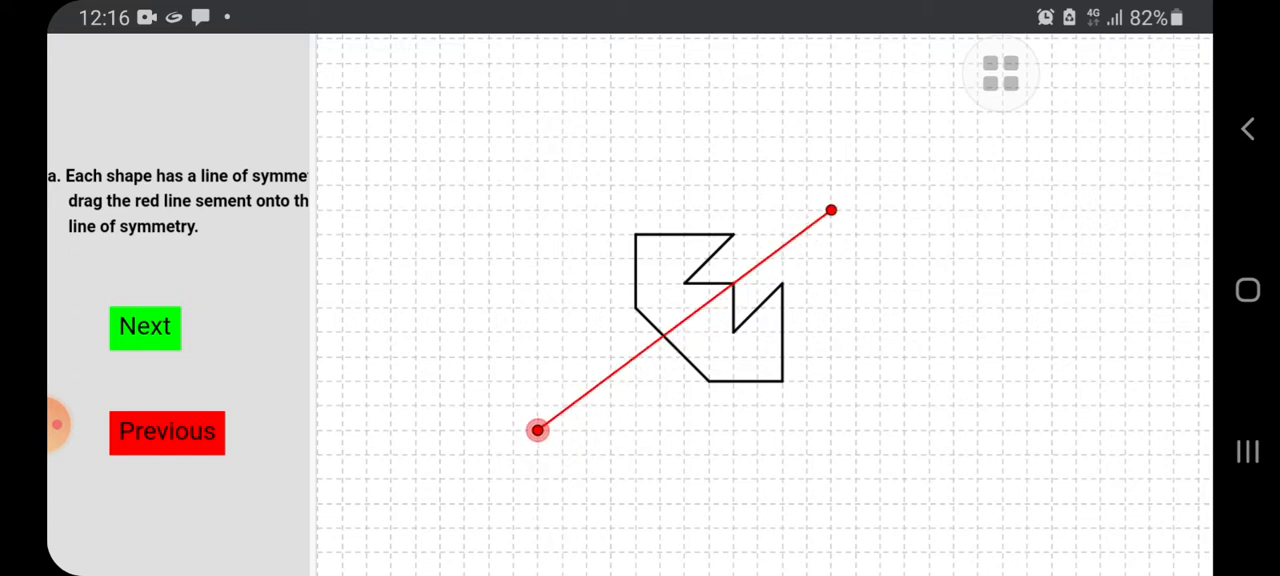
{"action": "left_click_drag", "start_coordinate": [832, 210], "coordinate": [856, 184]}
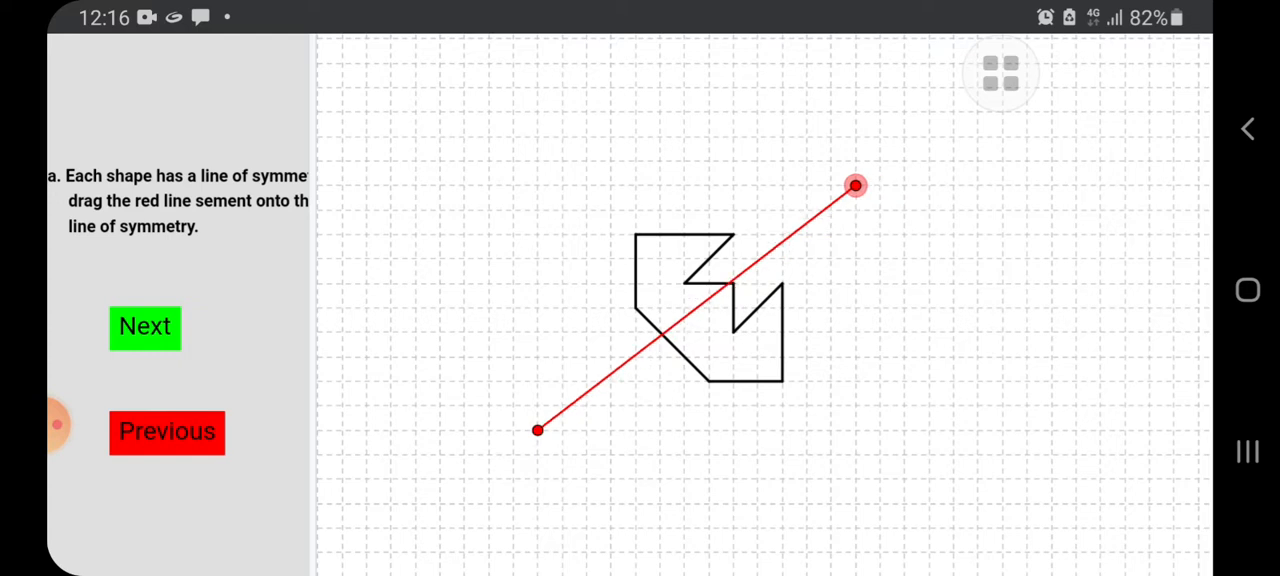
{"action": "left_click_drag", "start_coordinate": [536, 430], "coordinate": [560, 404]}
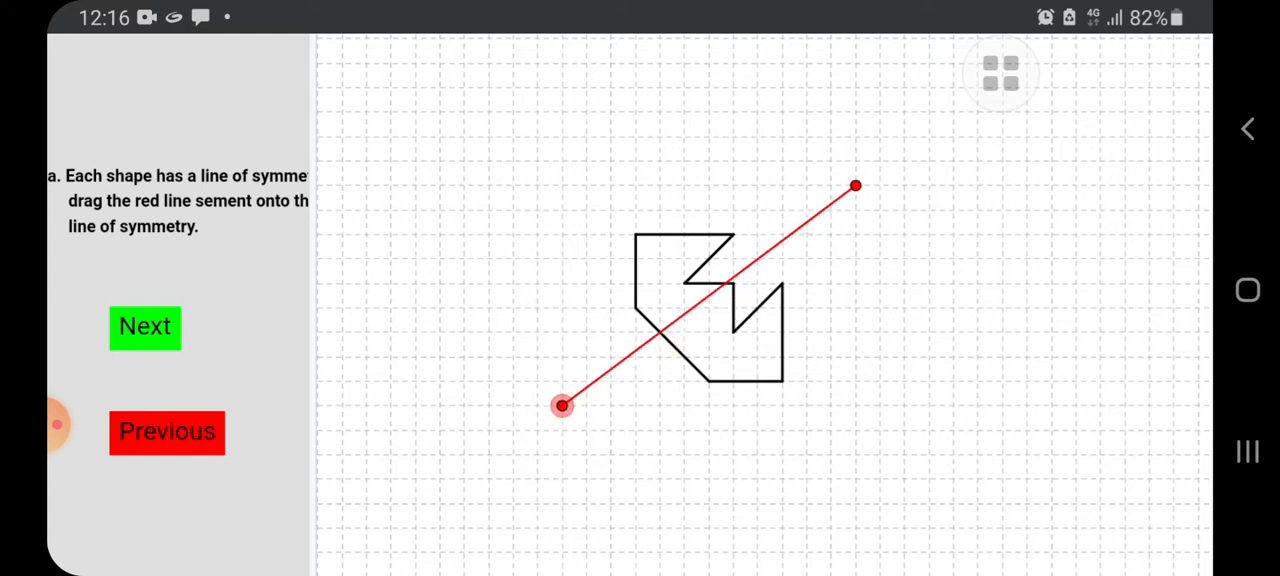
{"action": "left_click_drag", "start_coordinate": [562, 404], "coordinate": [586, 430]}
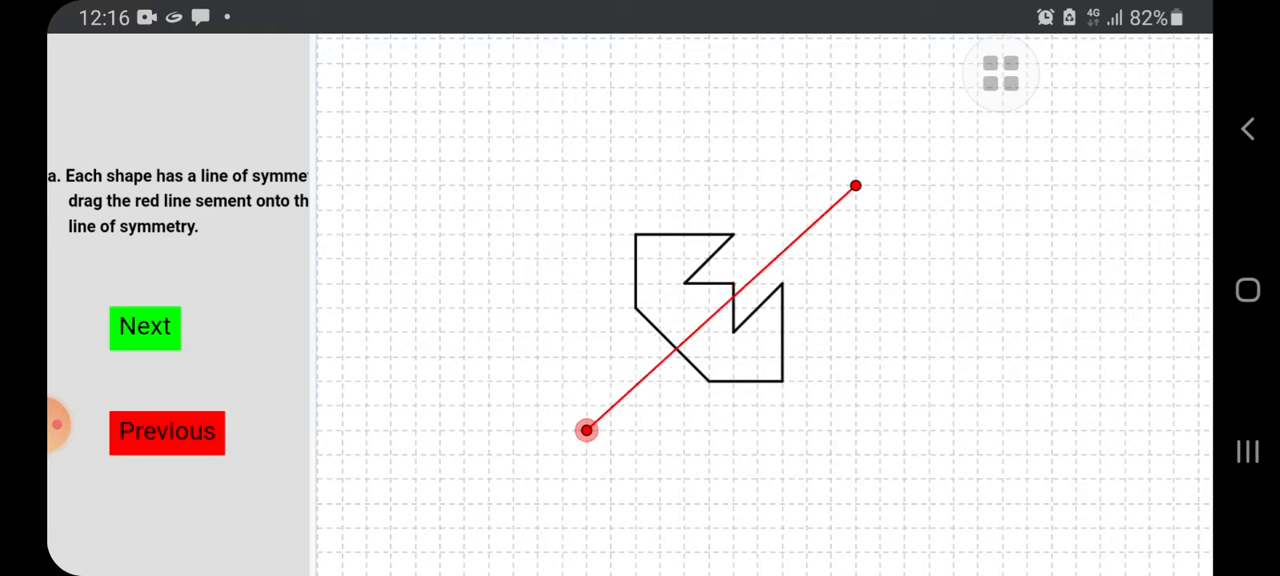
{"action": "left_click_drag", "start_coordinate": [584, 430], "coordinate": [560, 430]}
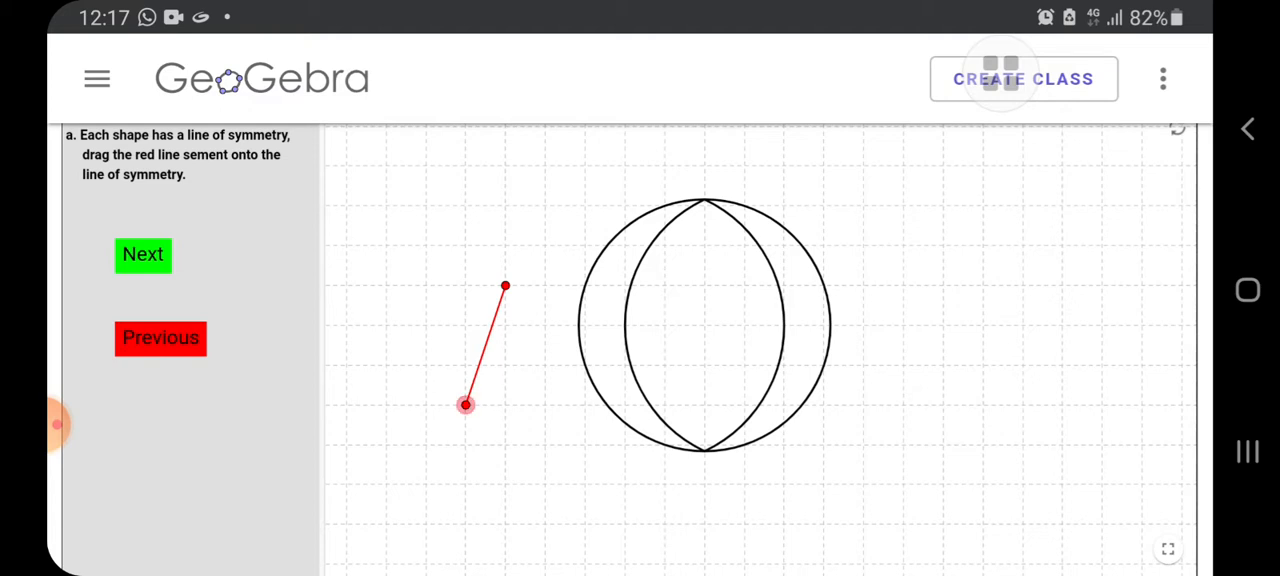
Step: Move the segment's end onto the circle-with-lens figure's axis of symmetry
{"action": "left_click_drag", "start_coordinate": [464, 404], "coordinate": [744, 524]}
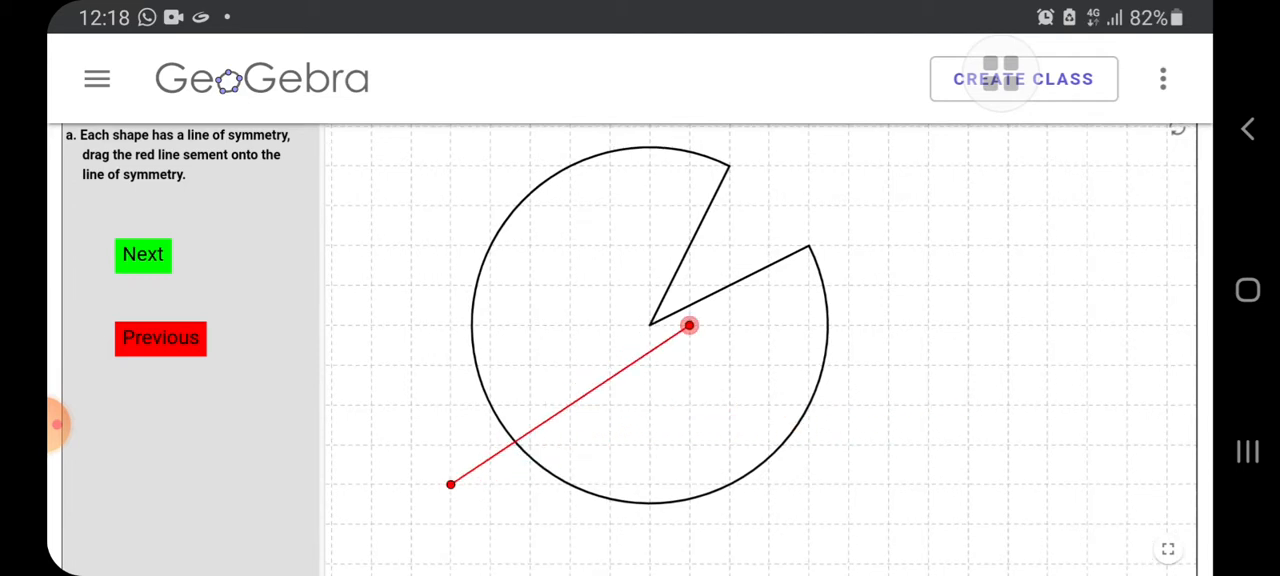
Step: Run the segment through the circle's centre so it bisects the cut-out wedge
{"action": "left_click_drag", "start_coordinate": [688, 324], "coordinate": [848, 164]}
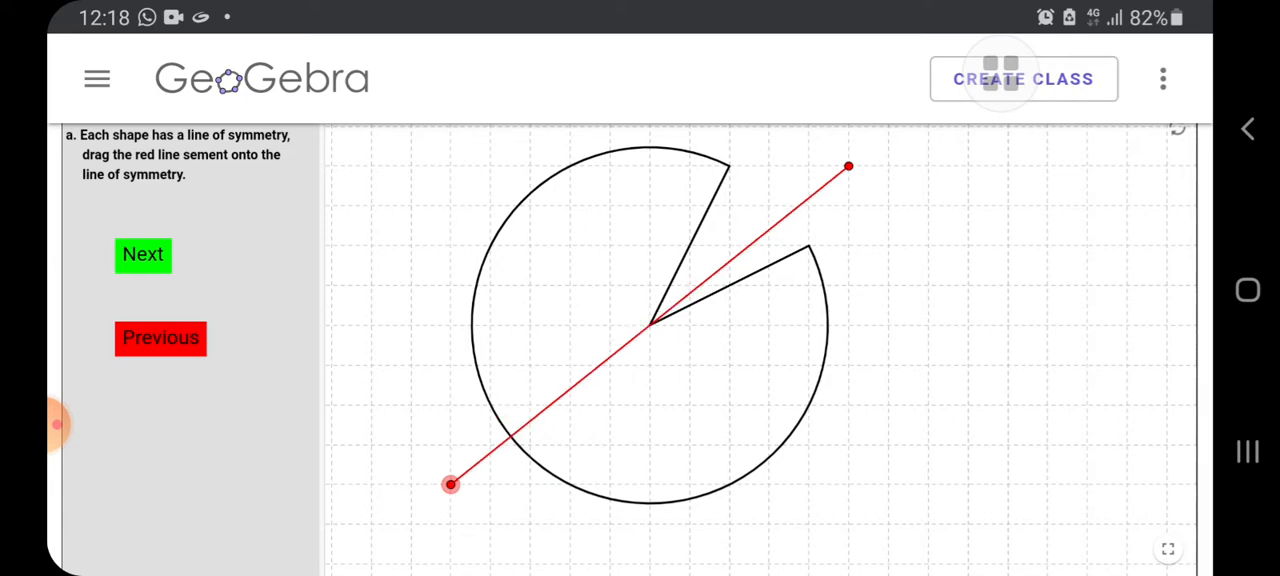
{"action": "left_click_drag", "start_coordinate": [450, 484], "coordinate": [444, 568]}
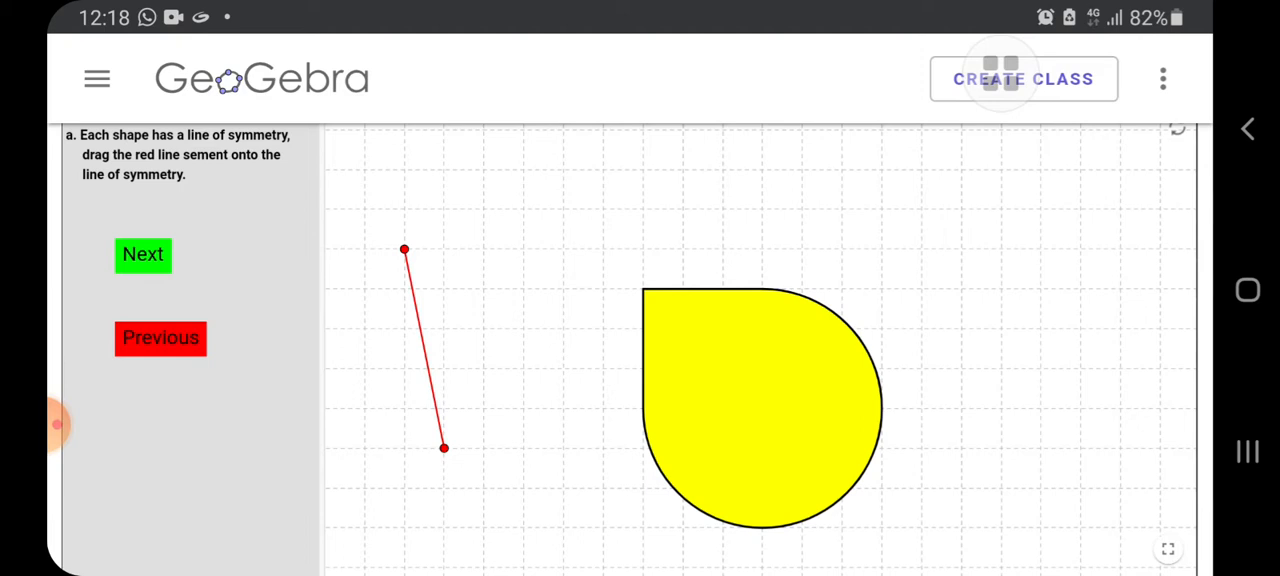
Step: Align the segment with the teardrop's diagonal through its pointed corner until green, then go to part b
{"action": "left_click_drag", "start_coordinate": [444, 448], "coordinate": [920, 528]}
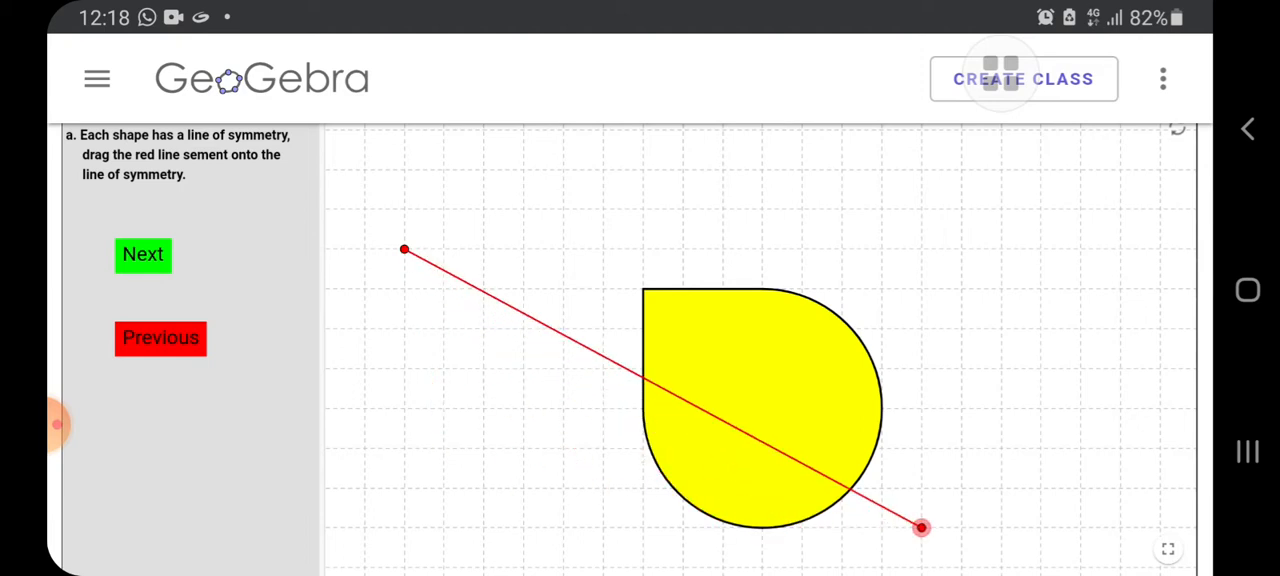
{"action": "left_click_drag", "start_coordinate": [404, 248], "coordinate": [470, 258]}
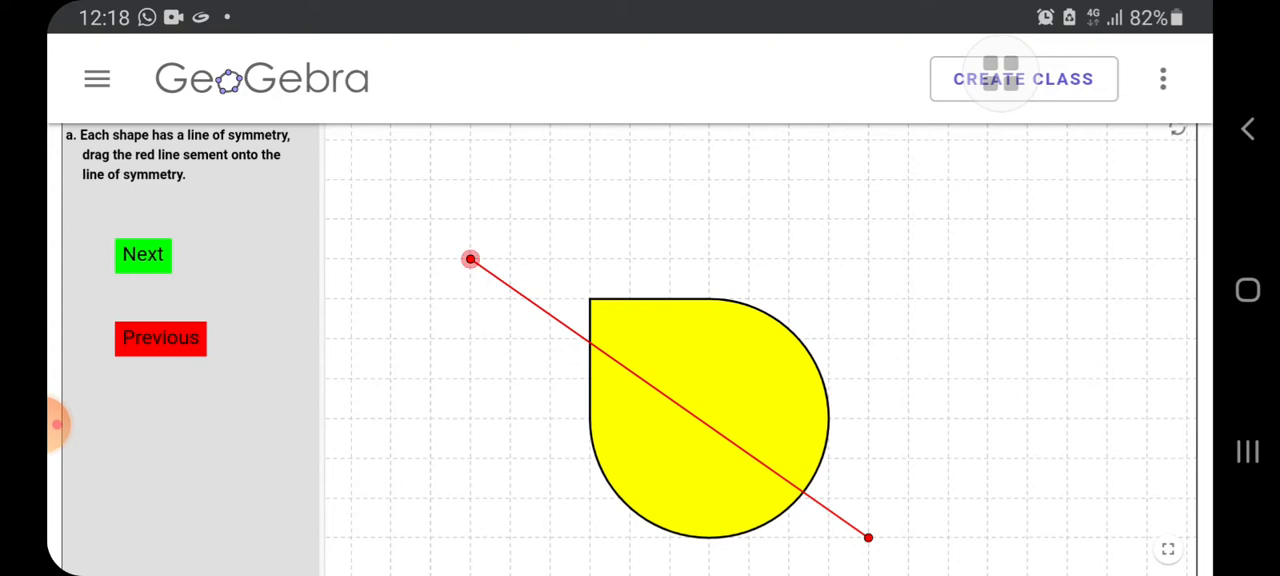
{"action": "left_click_drag", "start_coordinate": [470, 260], "coordinate": [510, 220]}
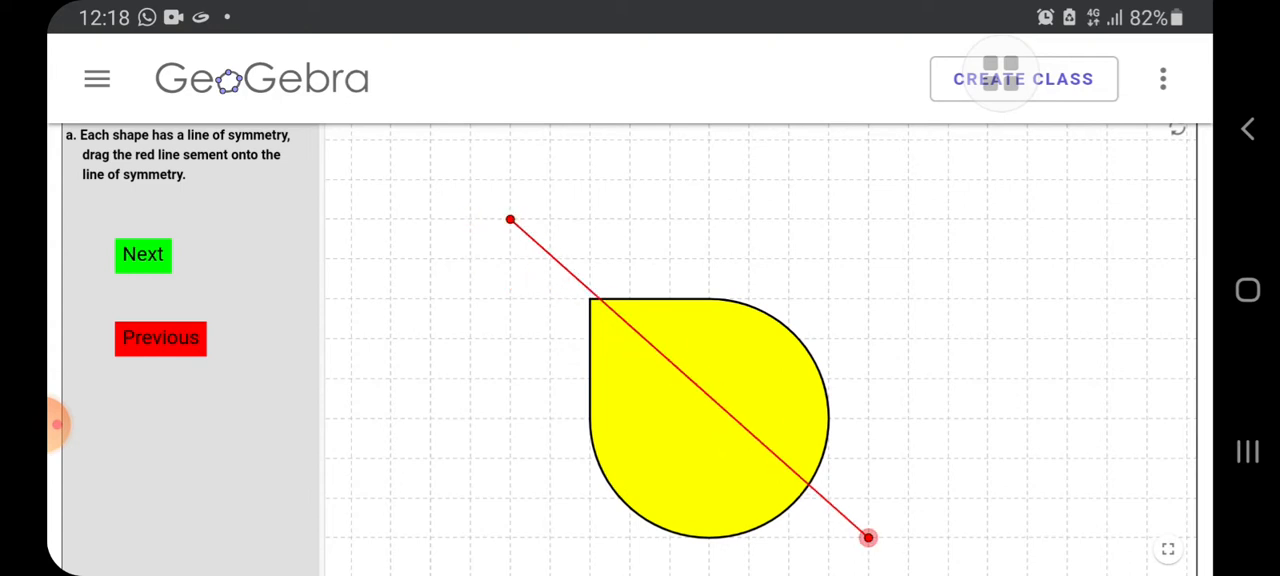
{"action": "left_click_drag", "start_coordinate": [510, 220], "coordinate": [470, 258]}
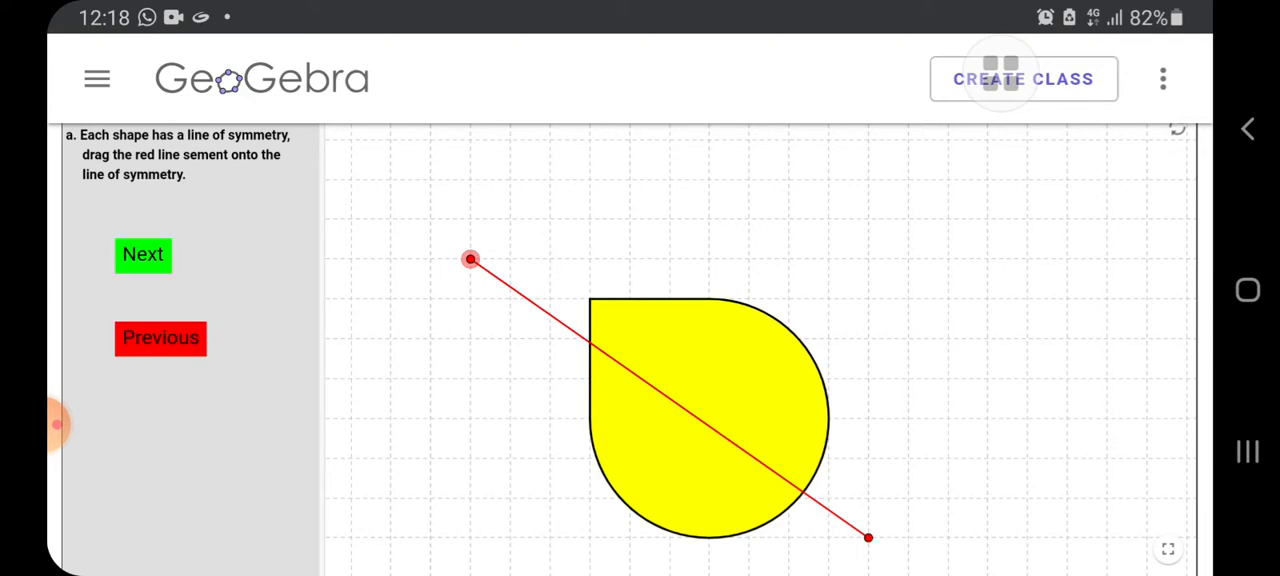
{"action": "left_click_drag", "start_coordinate": [470, 260], "coordinate": [510, 220]}
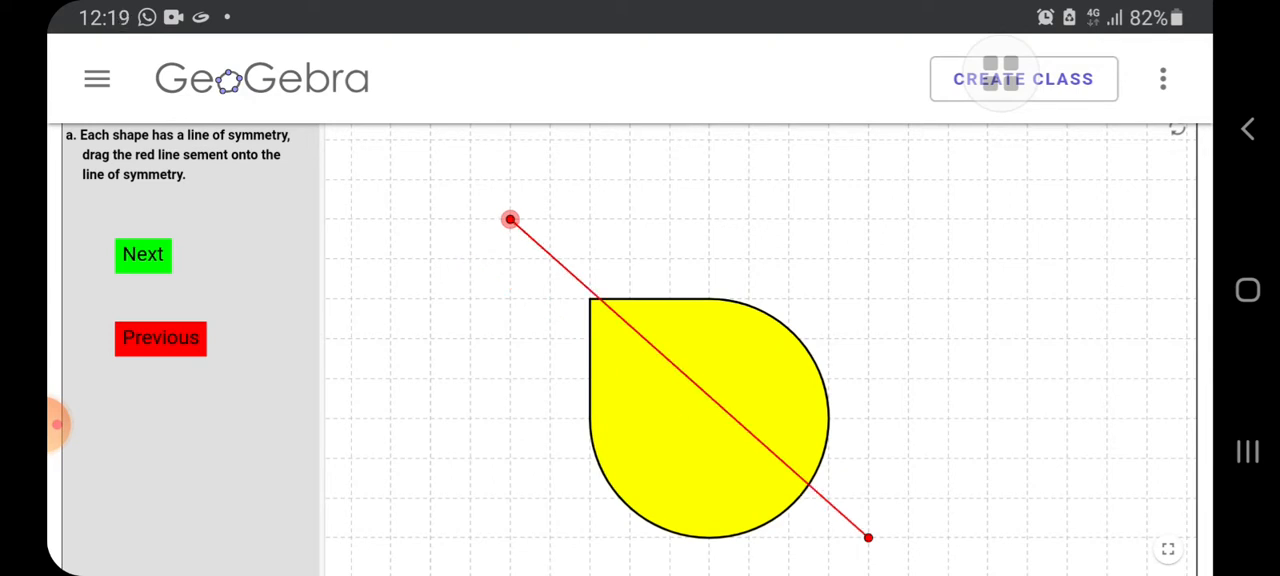
{"action": "left_click_drag", "start_coordinate": [510, 220], "coordinate": [470, 220]}
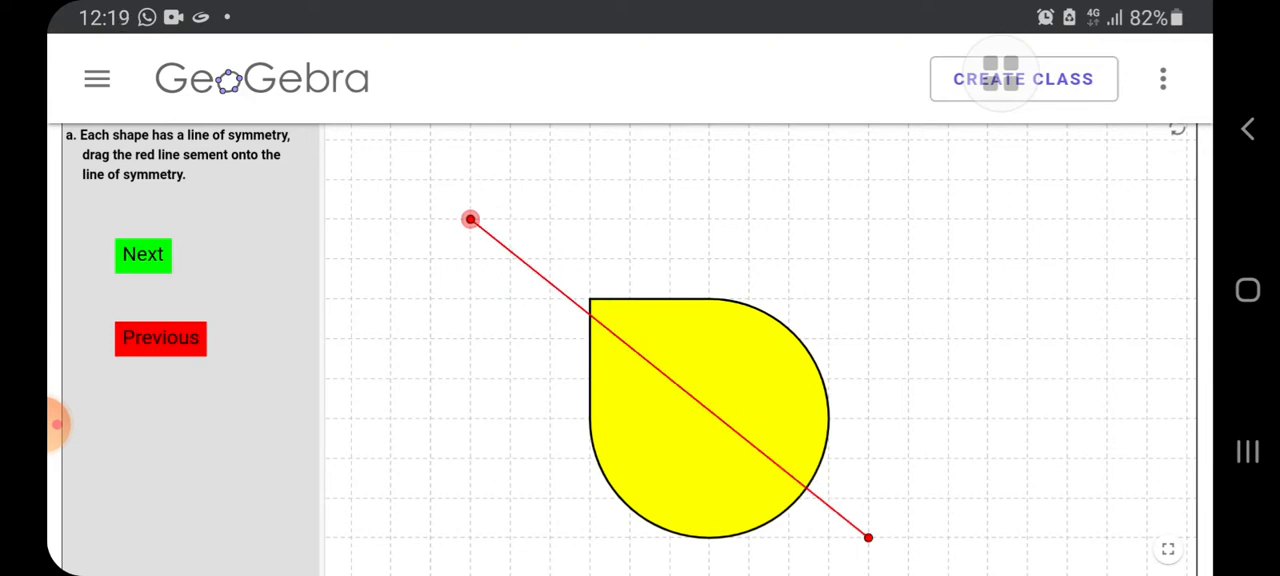
{"action": "left_click_drag", "start_coordinate": [470, 220], "coordinate": [470, 180]}
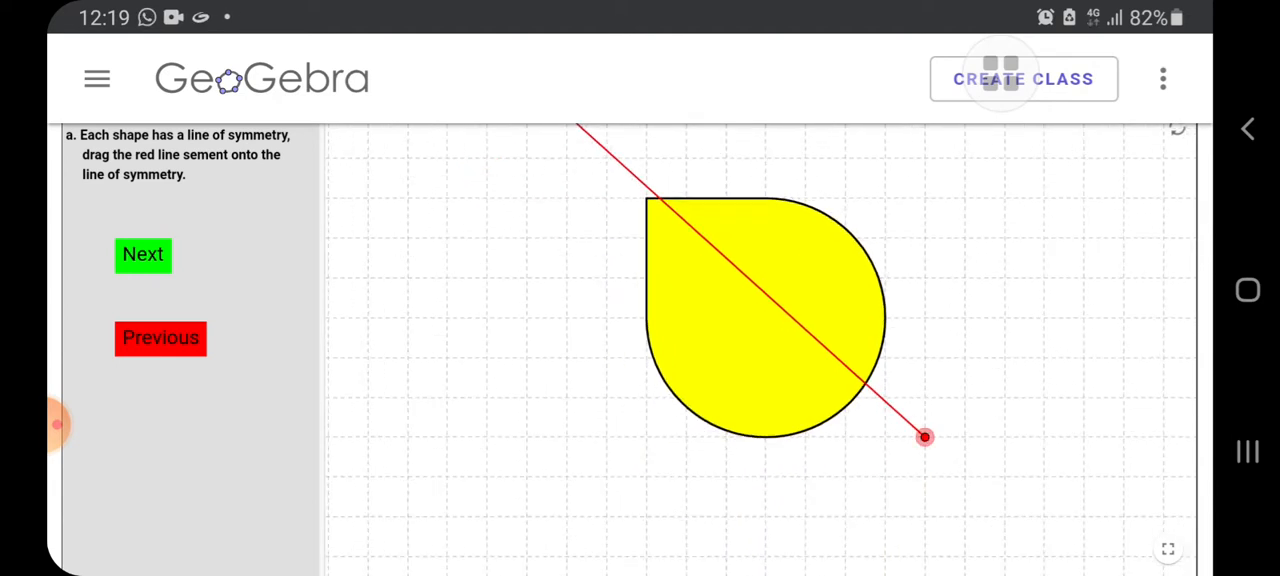
{"action": "left_click_drag", "start_coordinate": [924, 436], "coordinate": [908, 564]}
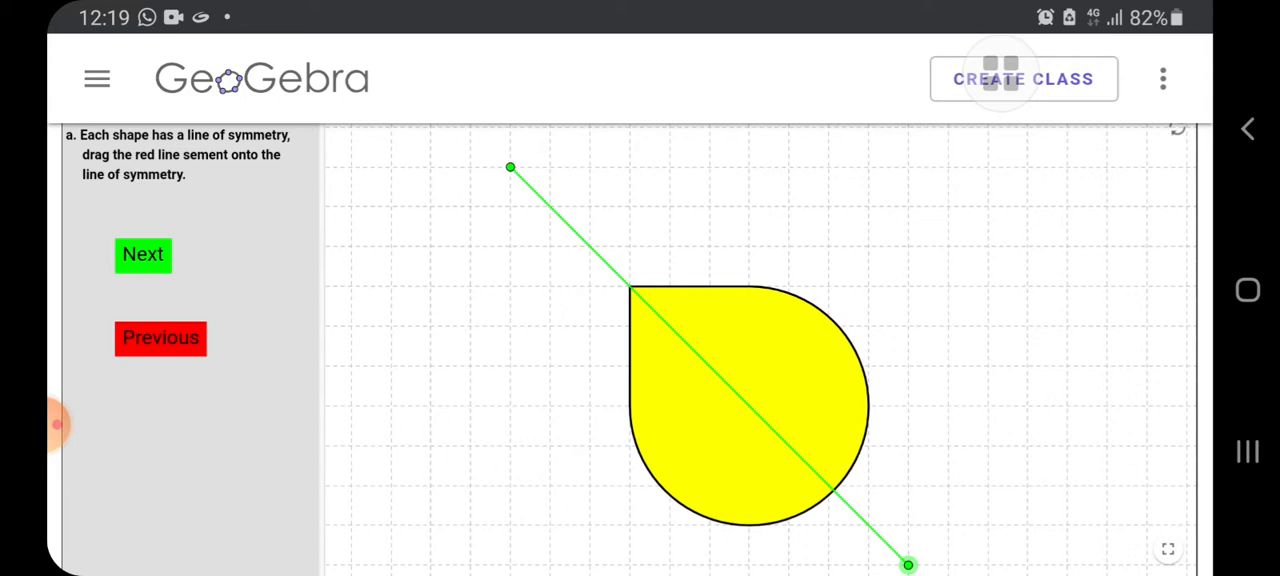
{"action": "left_click", "coordinate": [144, 254]}
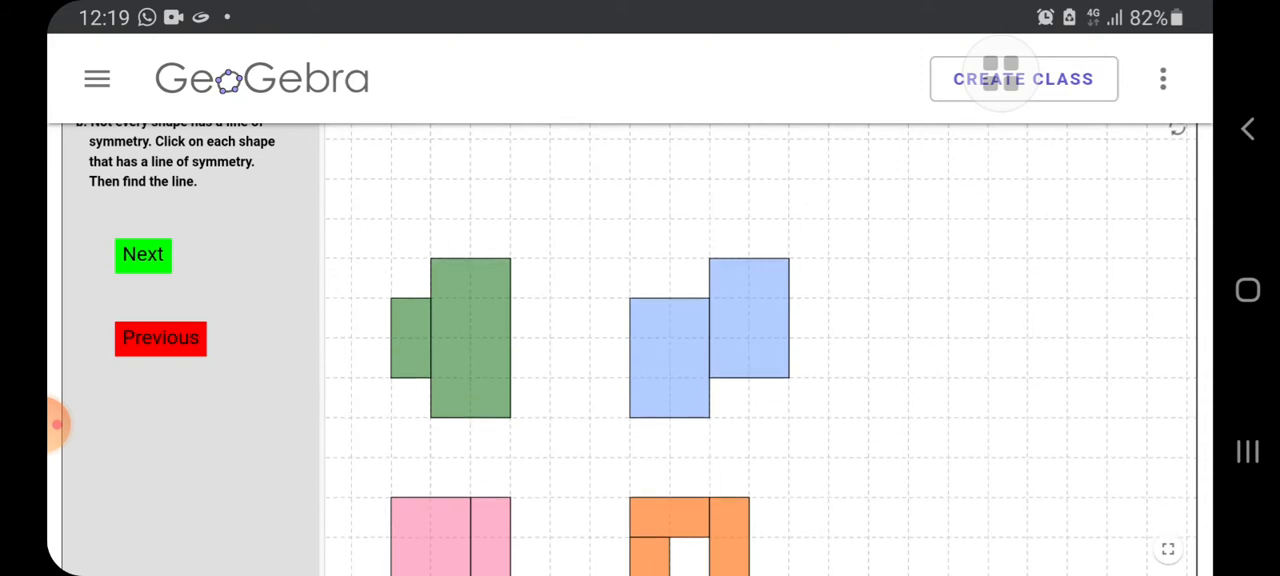
Step: Lay the green block shape's segment horizontally across its middle so it turns green
{"action": "scroll", "scroll_direction": "down", "scroll_amount": 3}
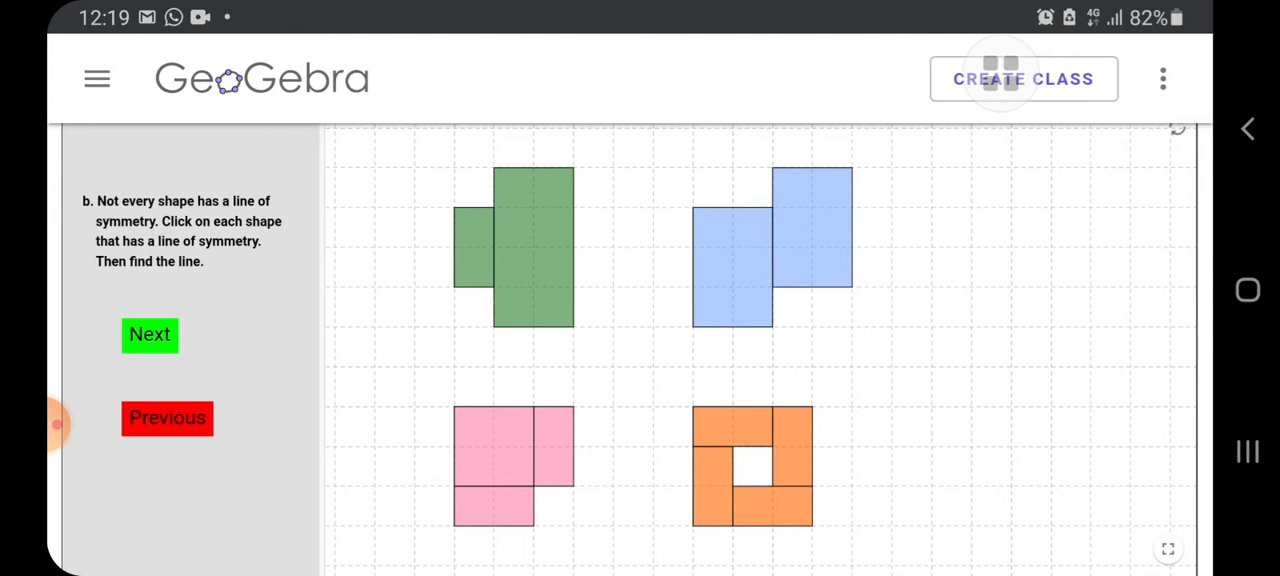
{"action": "left_click_drag", "start_coordinate": [852, 208], "coordinate": [970, 364]}
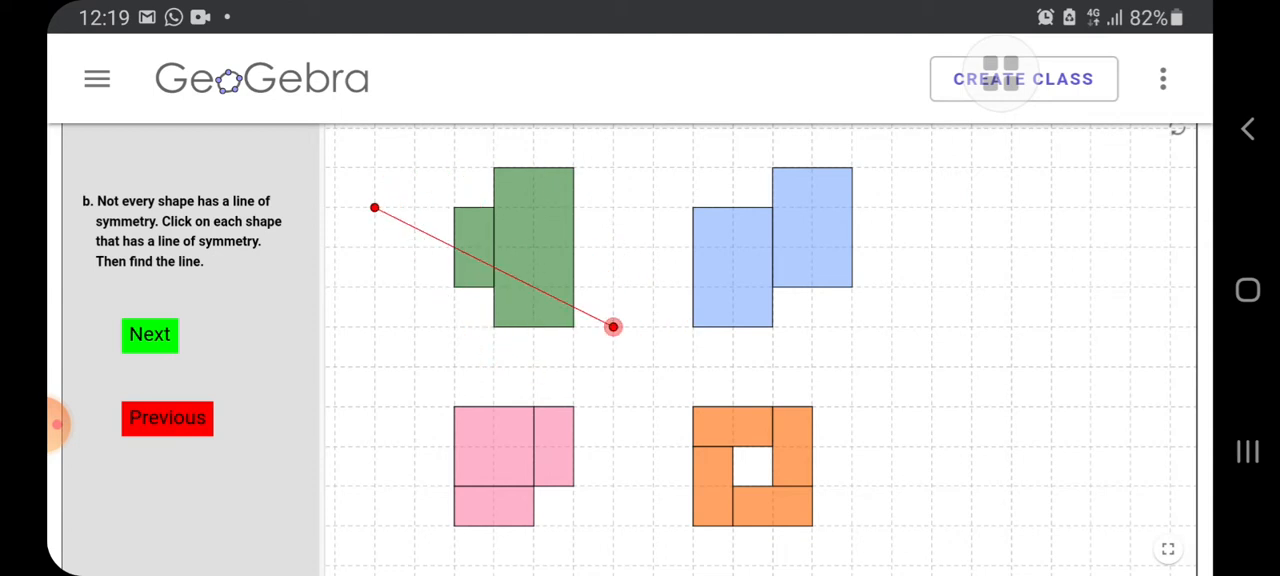
{"action": "left_click_drag", "start_coordinate": [612, 328], "coordinate": [652, 248]}
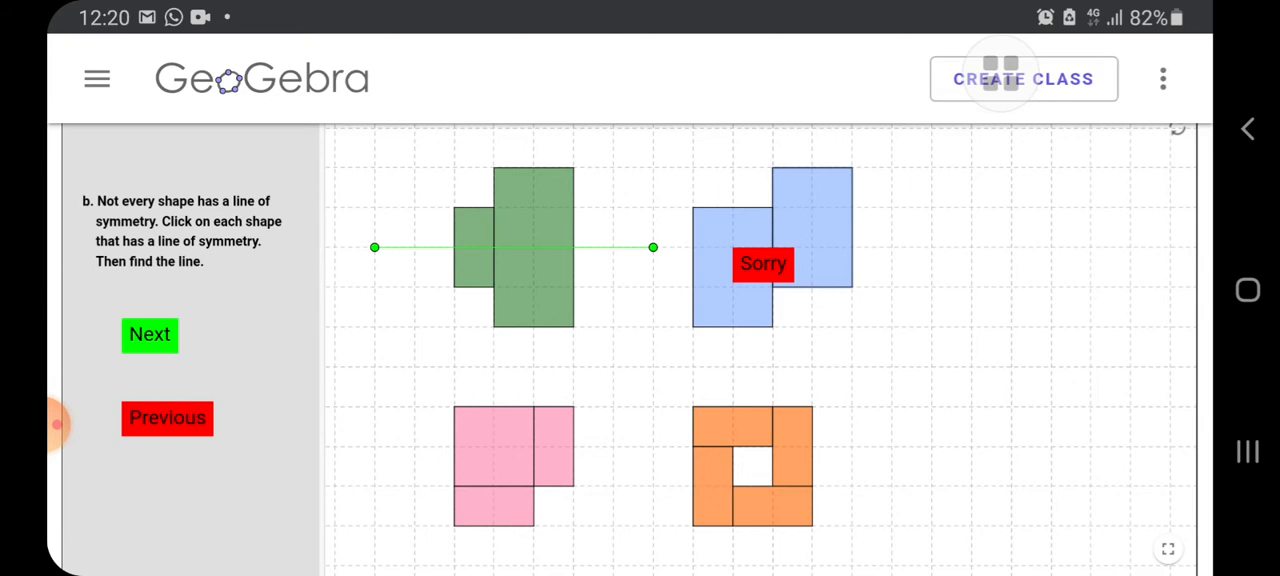
Step: Place the pink shape's segment on its diagonal, check the orange shape (Sorry), then go to part c
{"action": "left_click_drag", "start_coordinate": [892, 288], "coordinate": [970, 446]}
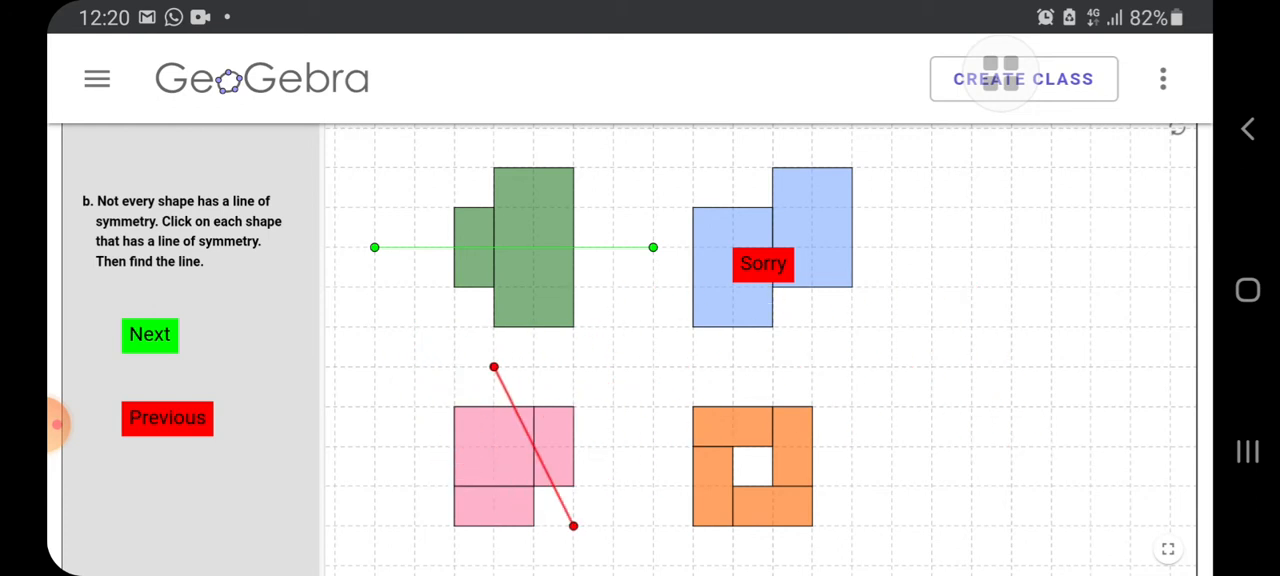
{"action": "scroll", "scroll_direction": "down", "scroll_amount": 3}
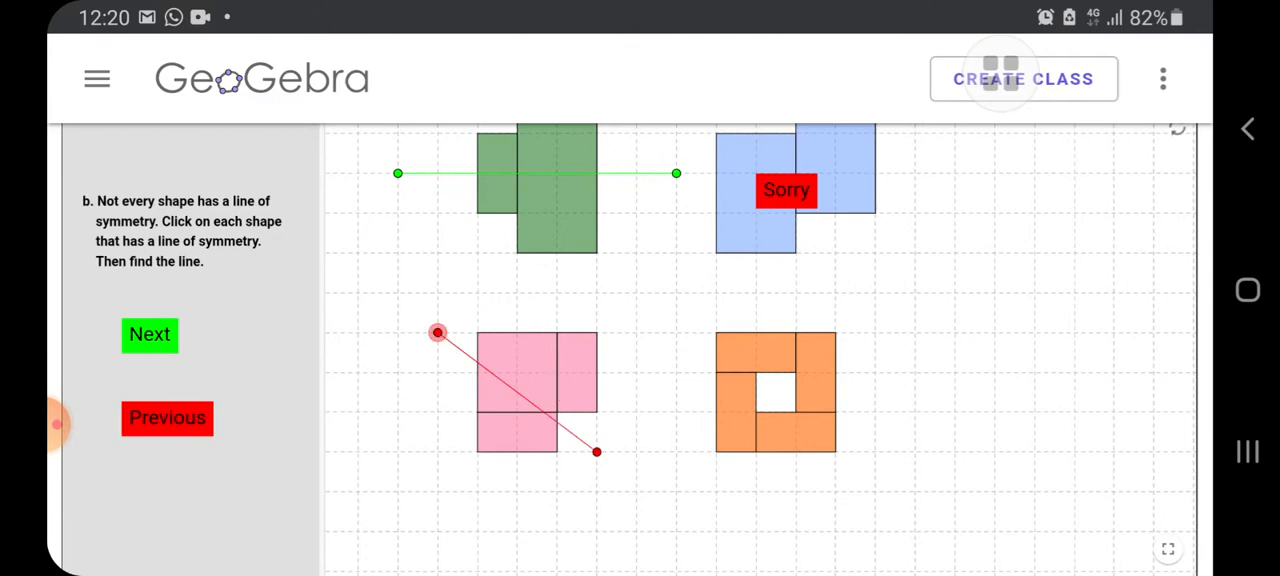
{"action": "left_click_drag", "start_coordinate": [436, 332], "coordinate": [436, 292]}
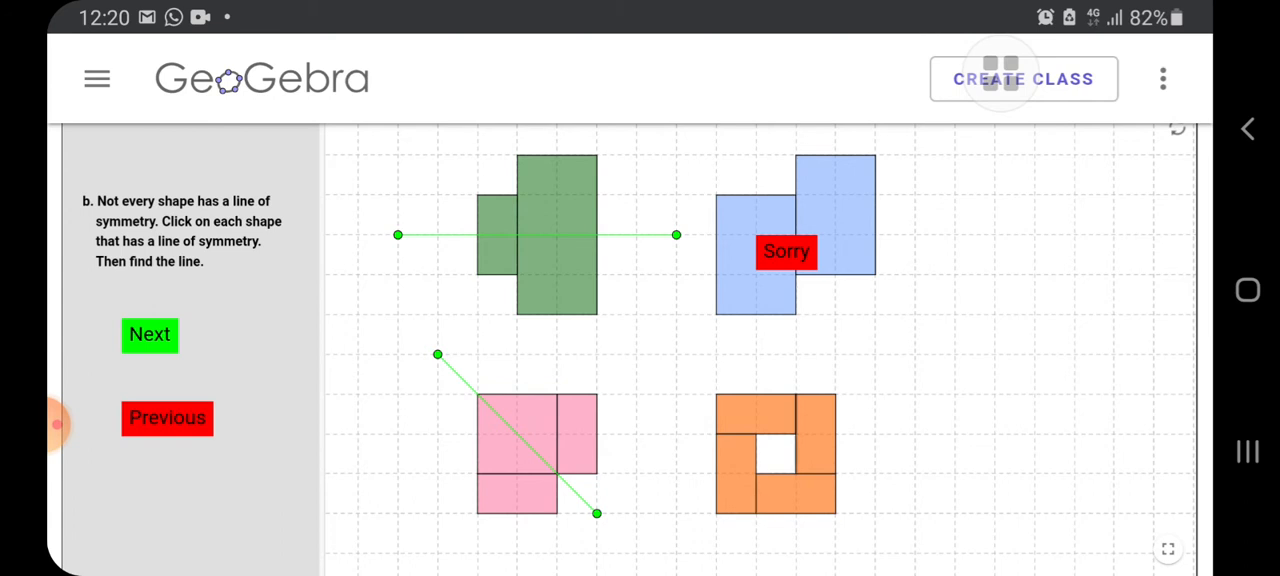
{"action": "left_click", "coordinate": [776, 452]}
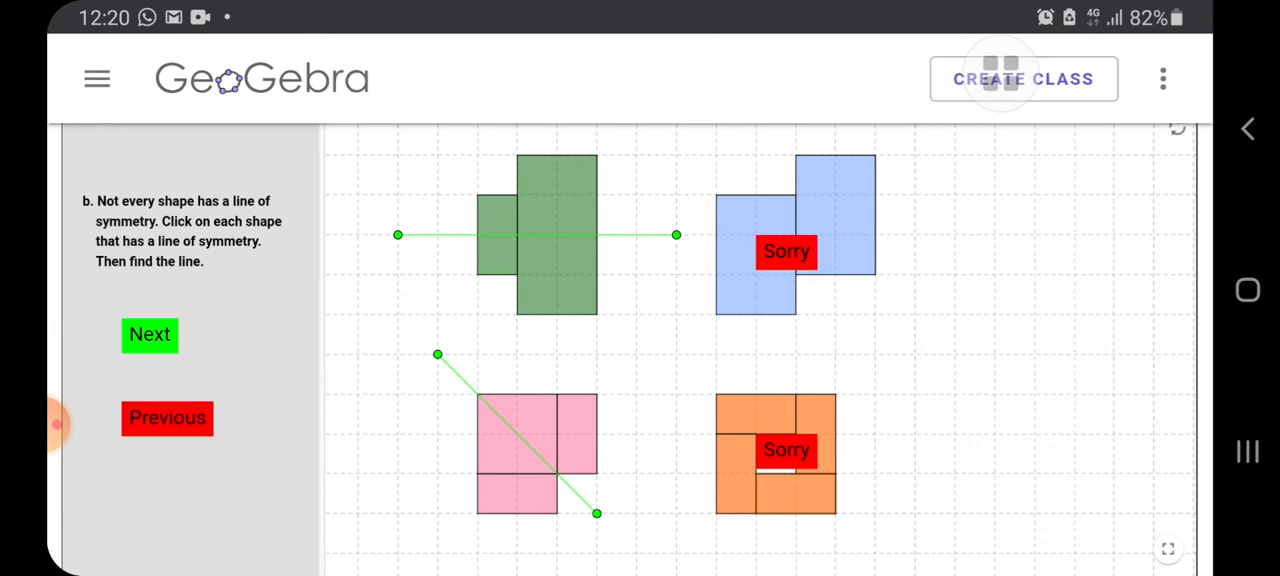
{"action": "left_click", "coordinate": [150, 334]}
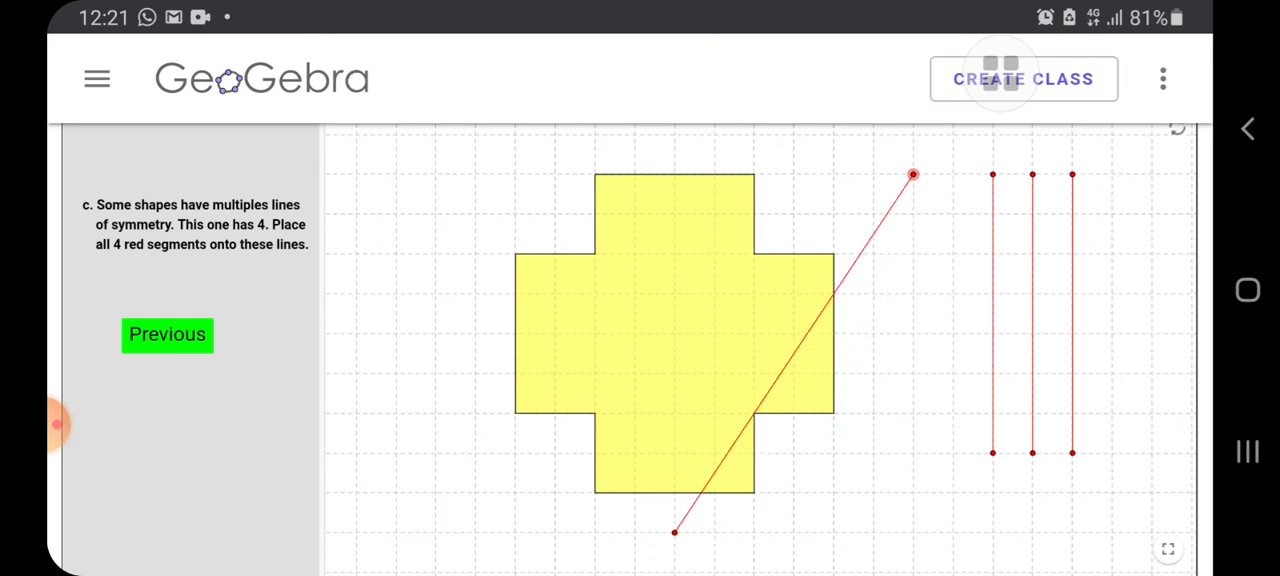
Step: Place the four segments on the cross's vertical, horizontal and both diagonal axes, all turning green
{"action": "left_click_drag", "start_coordinate": [912, 176], "coordinate": [674, 136]}
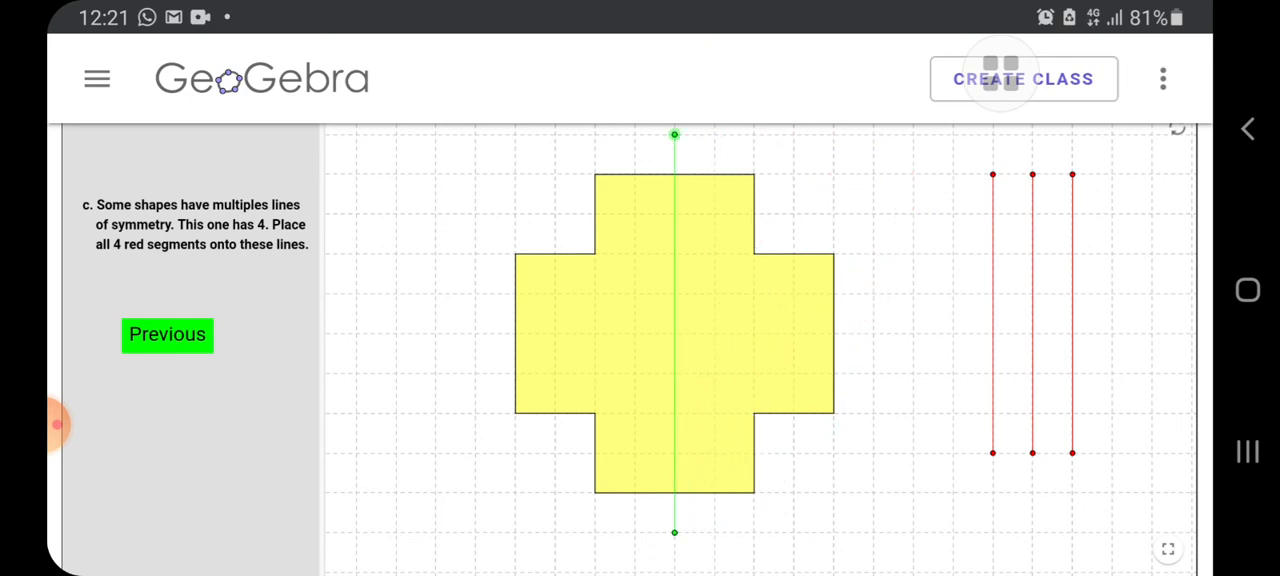
{"action": "left_click_drag", "start_coordinate": [992, 452], "coordinate": [952, 492]}
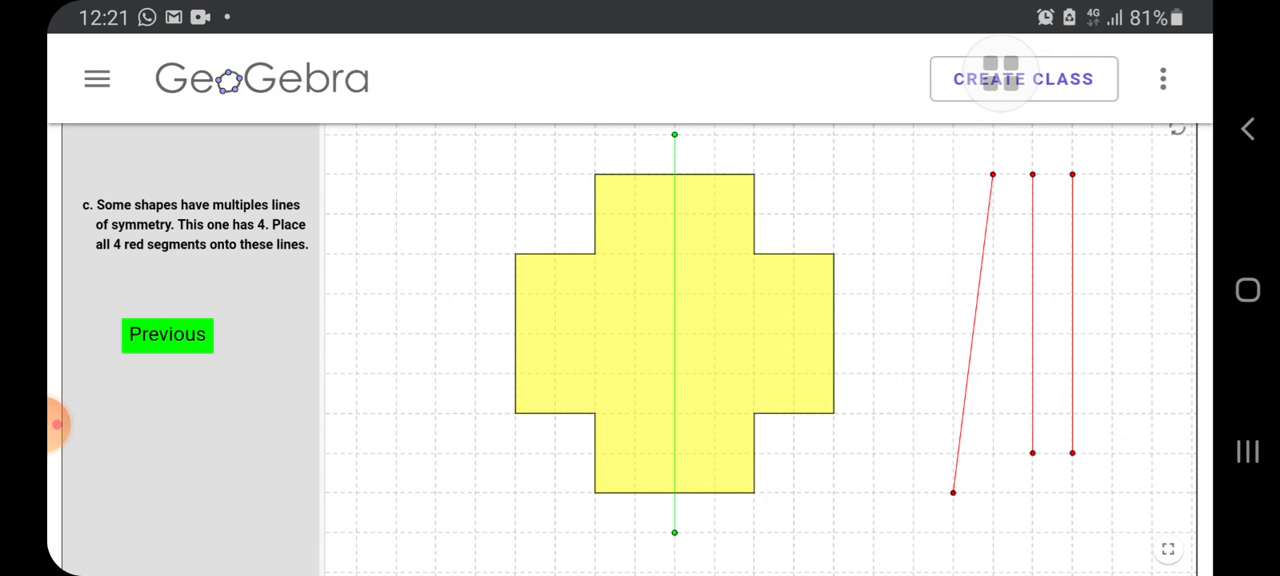
{"action": "left_click_drag", "start_coordinate": [952, 492], "coordinate": [476, 372]}
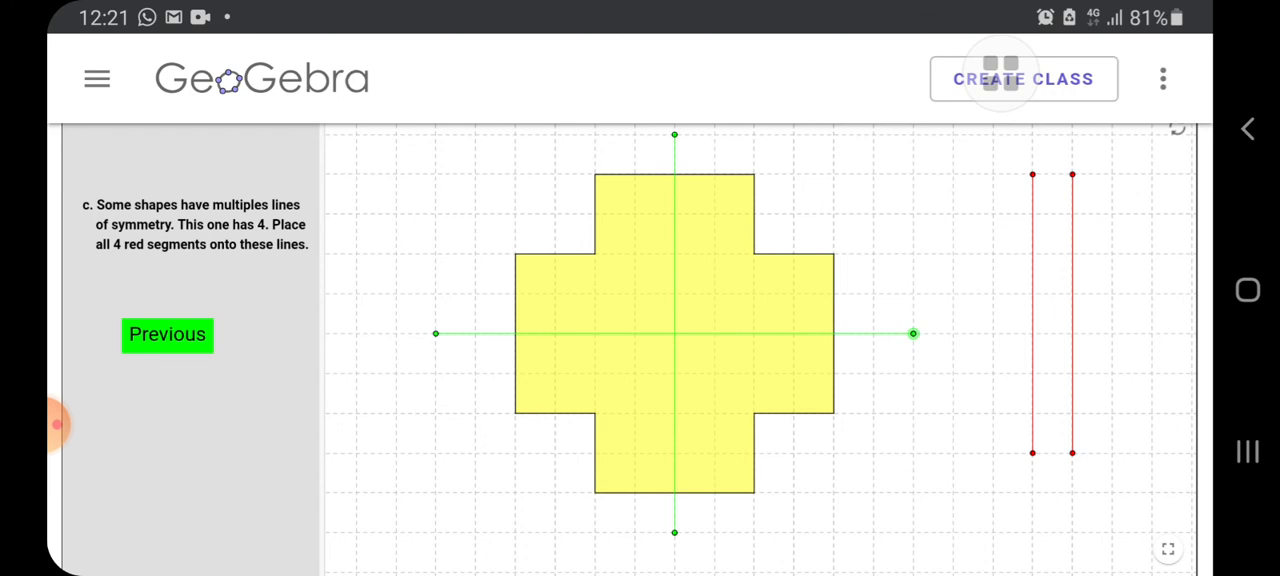
{"action": "left_click_drag", "start_coordinate": [1032, 176], "coordinate": [556, 452]}
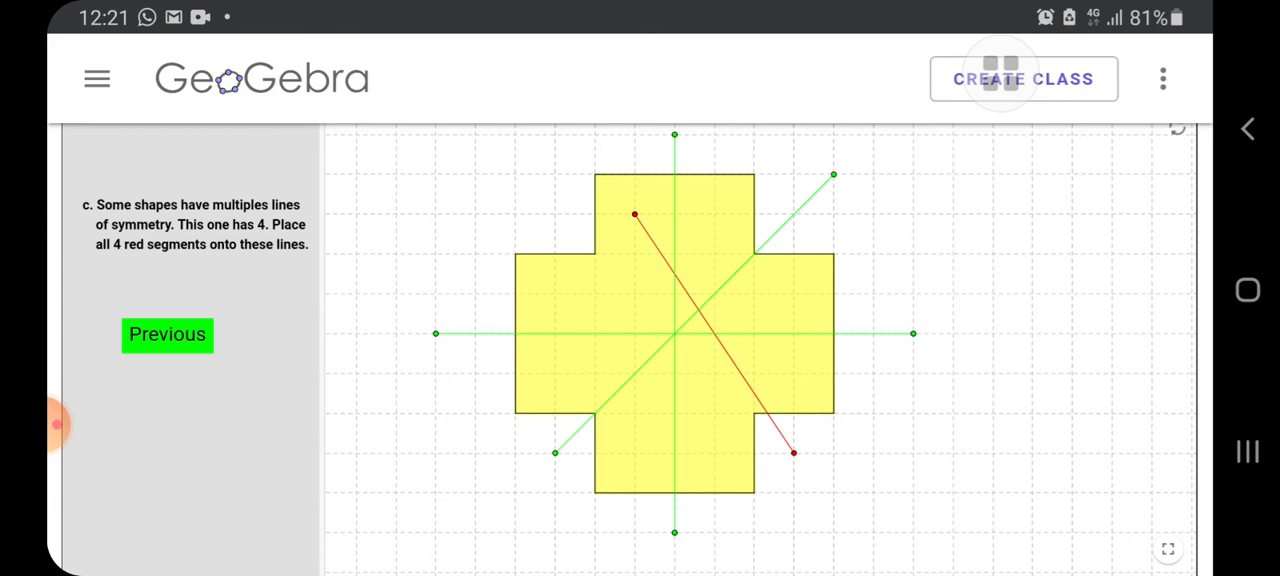
{"action": "left_click_drag", "start_coordinate": [634, 214], "coordinate": [556, 214]}
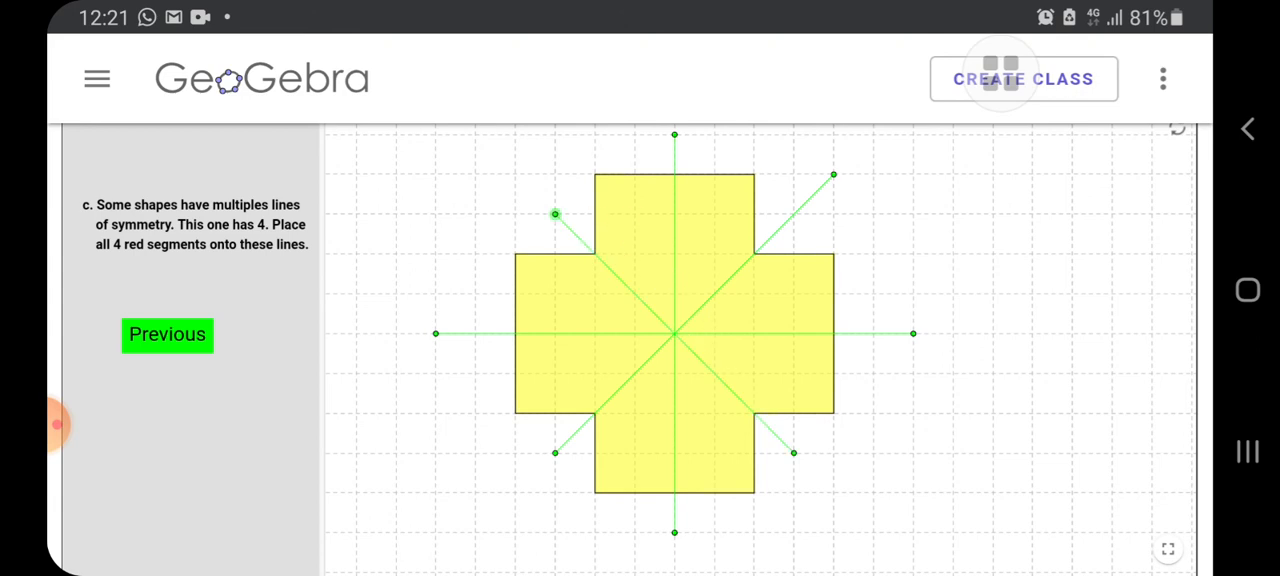